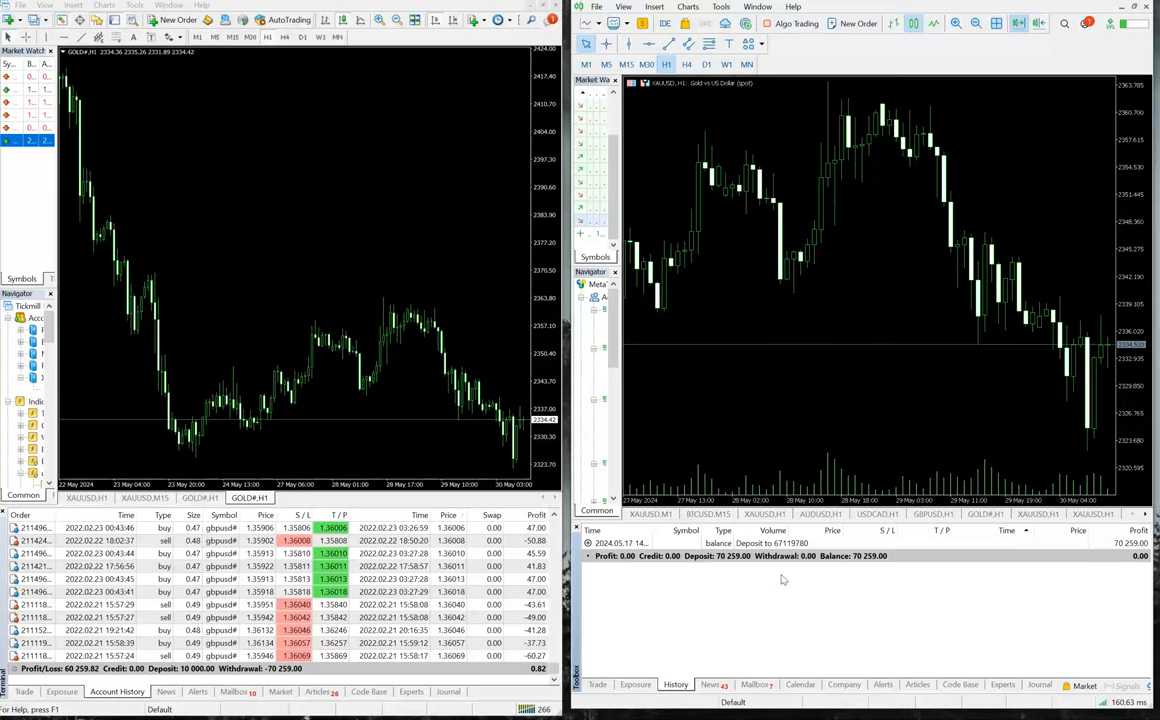
{"action": "mouse_move", "coordinate": [798, 600]}
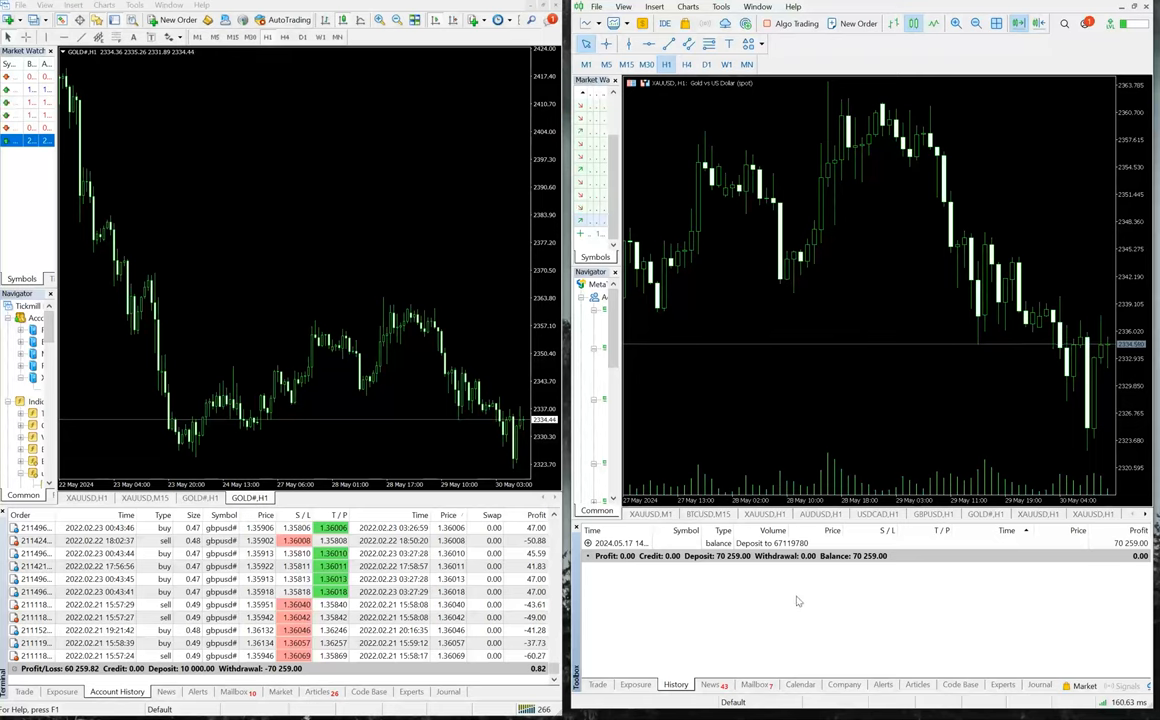